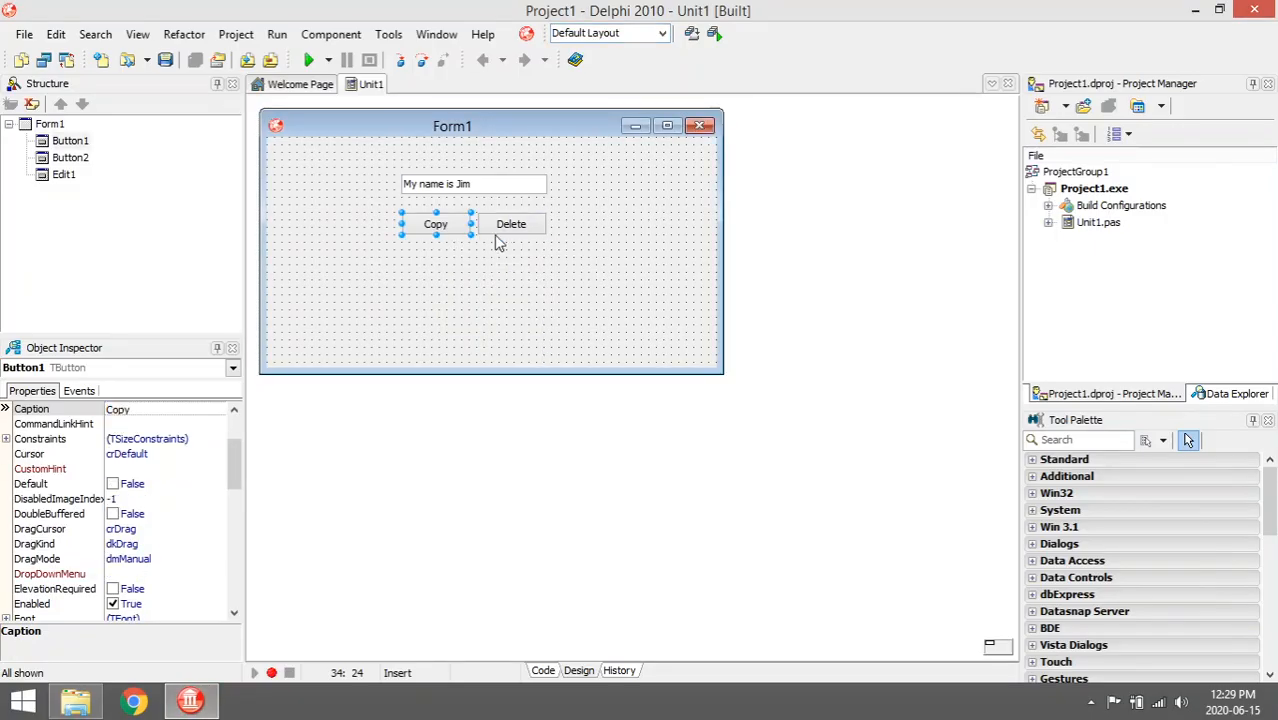
Select the Copy and Delete buttons on the form before viewing the unit's click handlers
click(540, 670)
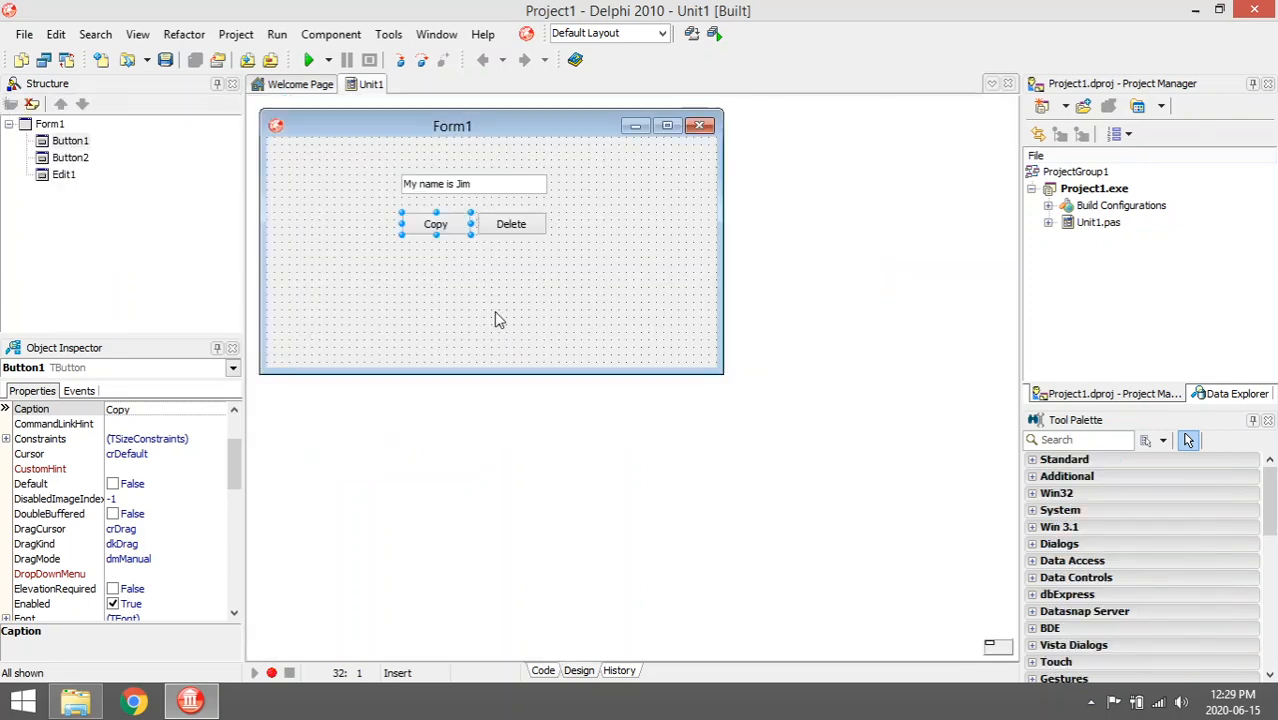
mouse_move(432, 204)
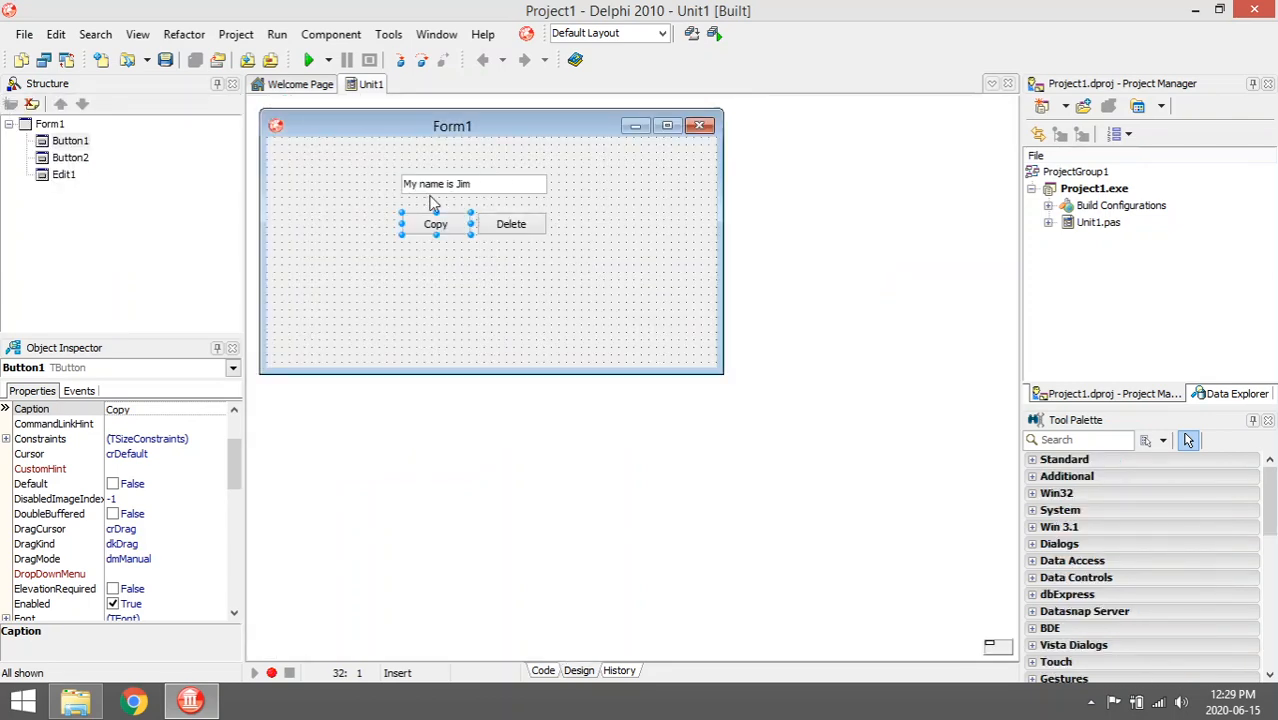
mouse_move(434, 192)
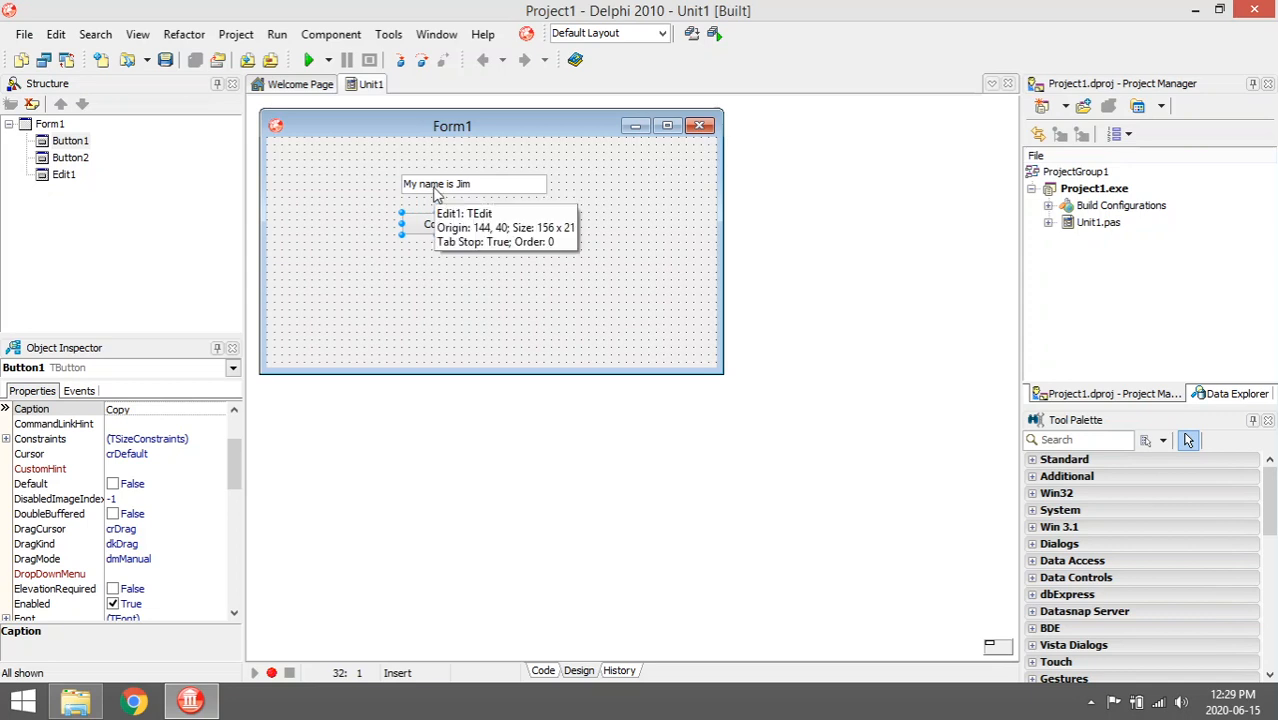
mouse_move(492, 184)
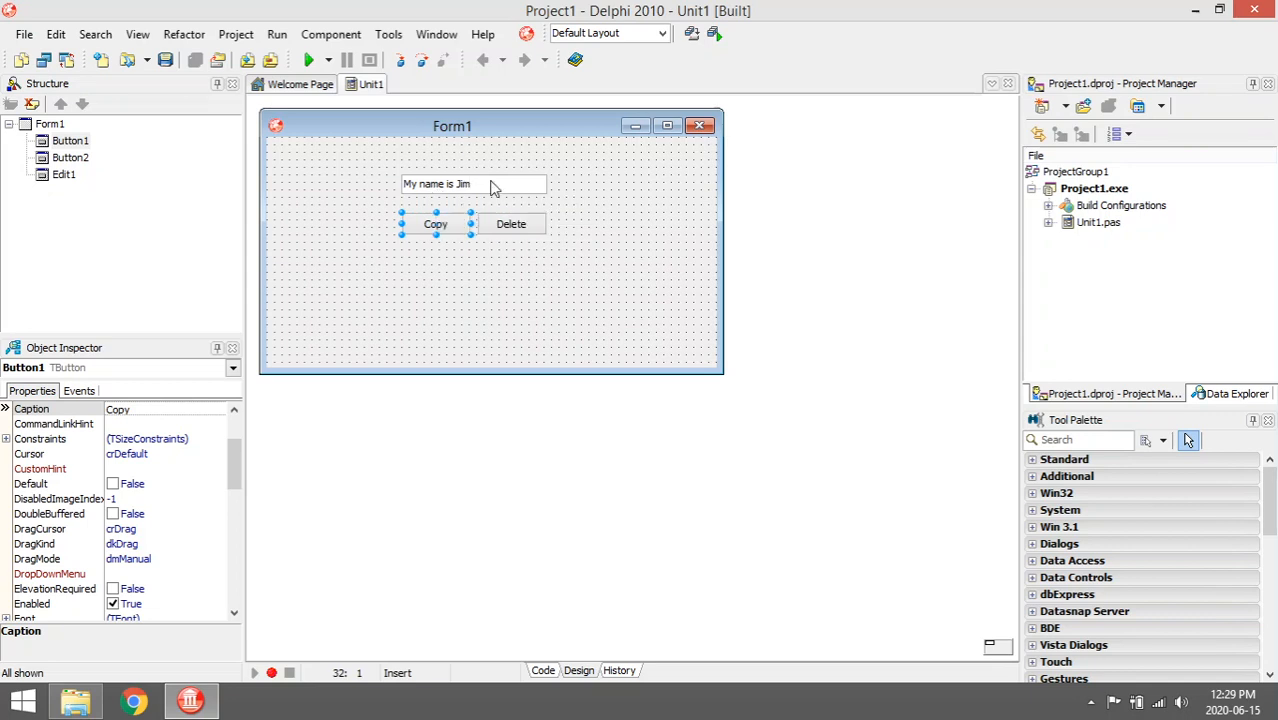
mouse_move(476, 188)
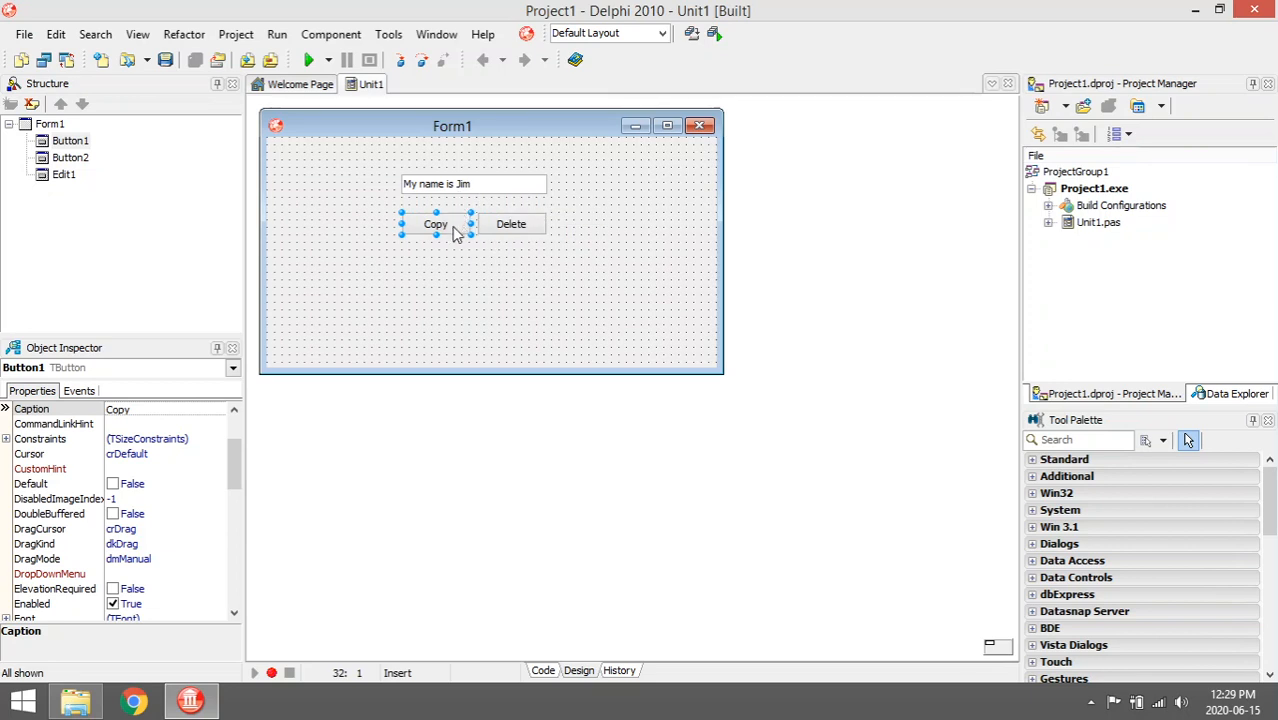
mouse_move(518, 232)
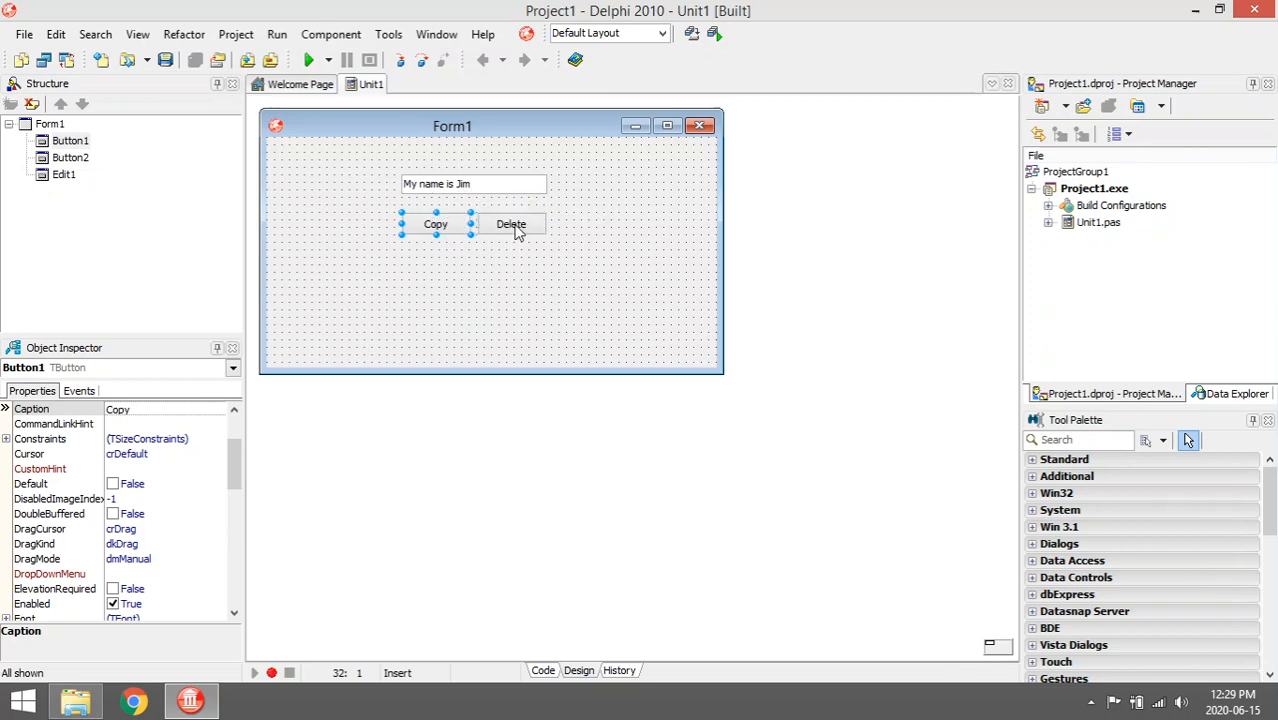
click(512, 224)
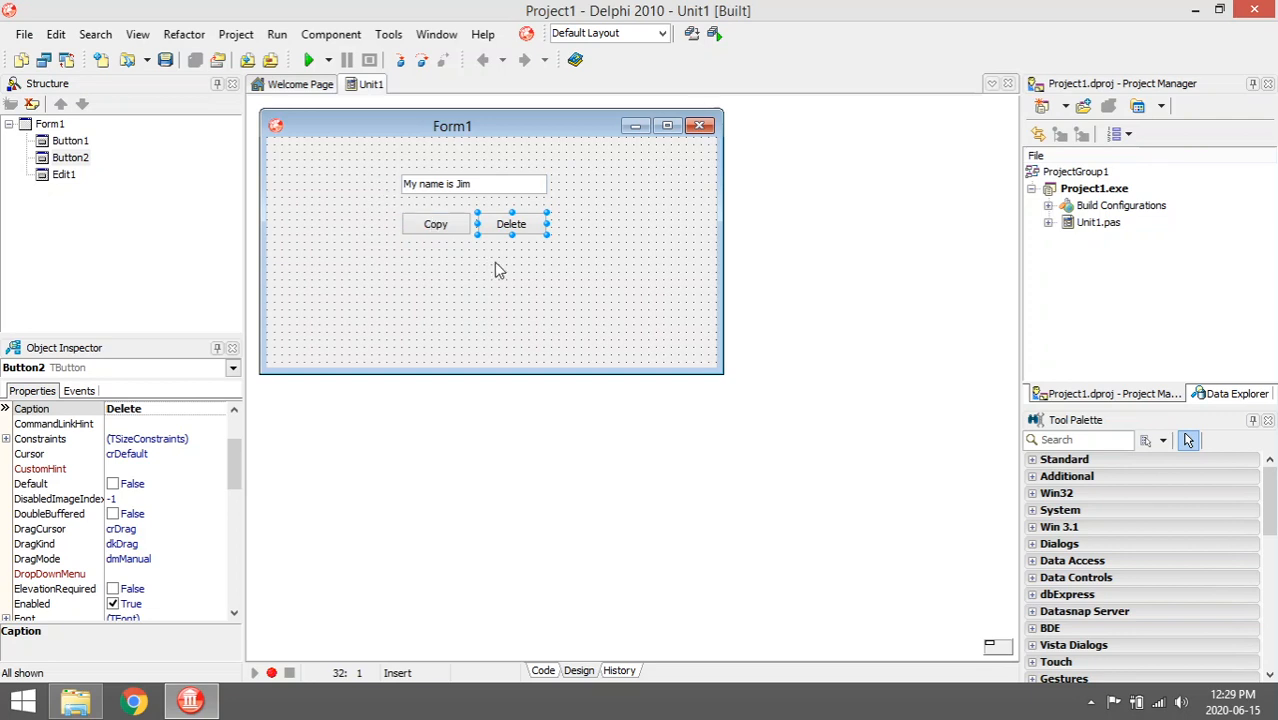
mouse_move(464, 232)
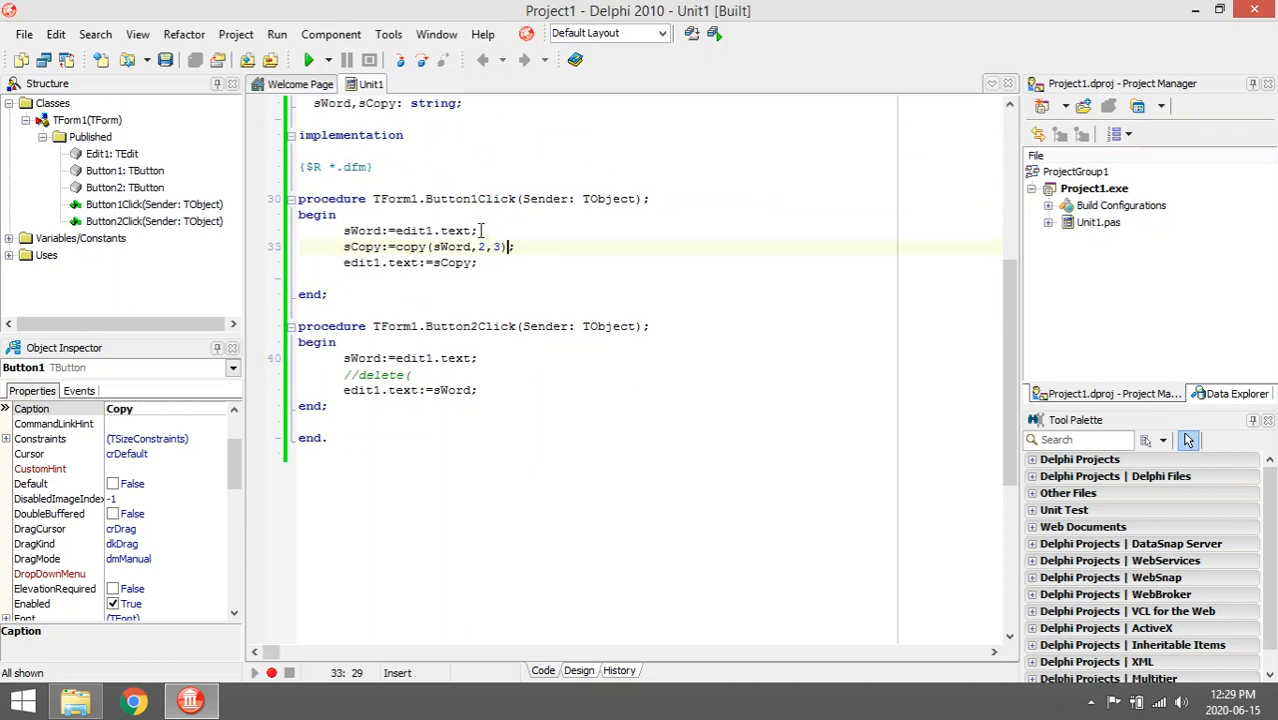
Review the sCopy := copy(sWord,2,3) line, then run the project to launch Form1
double_click(362, 230)
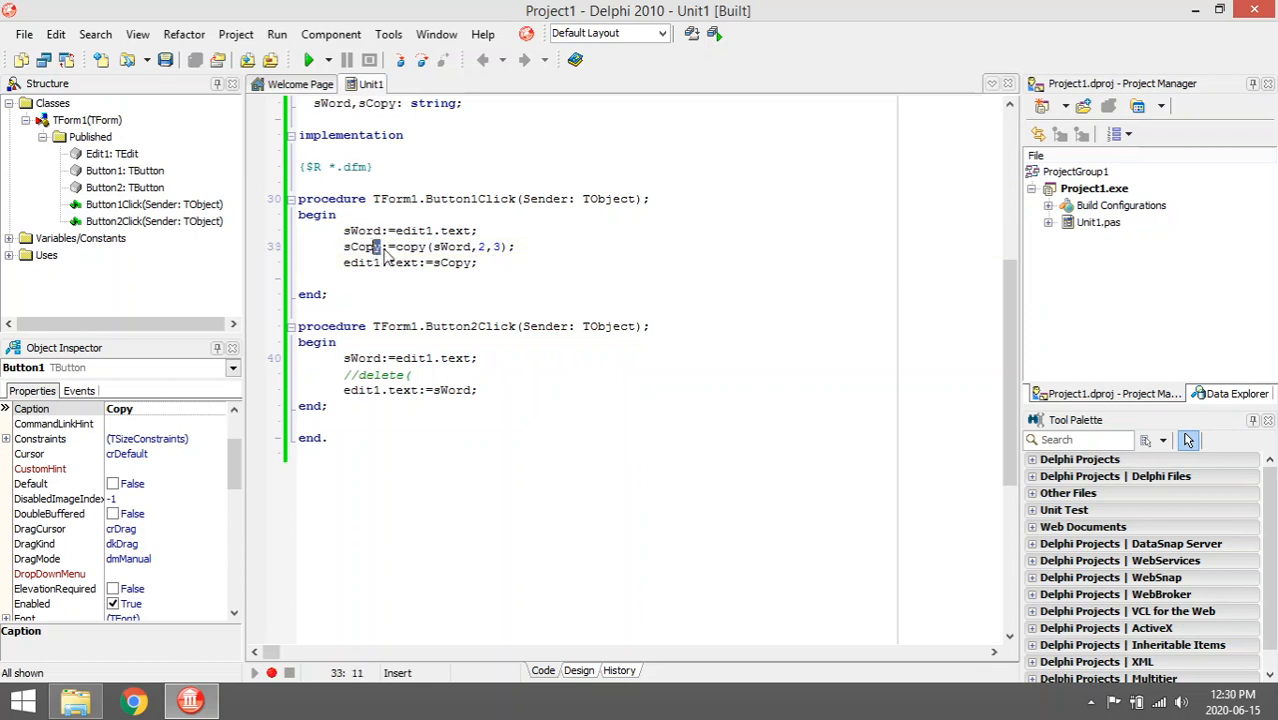
double_click(362, 246)
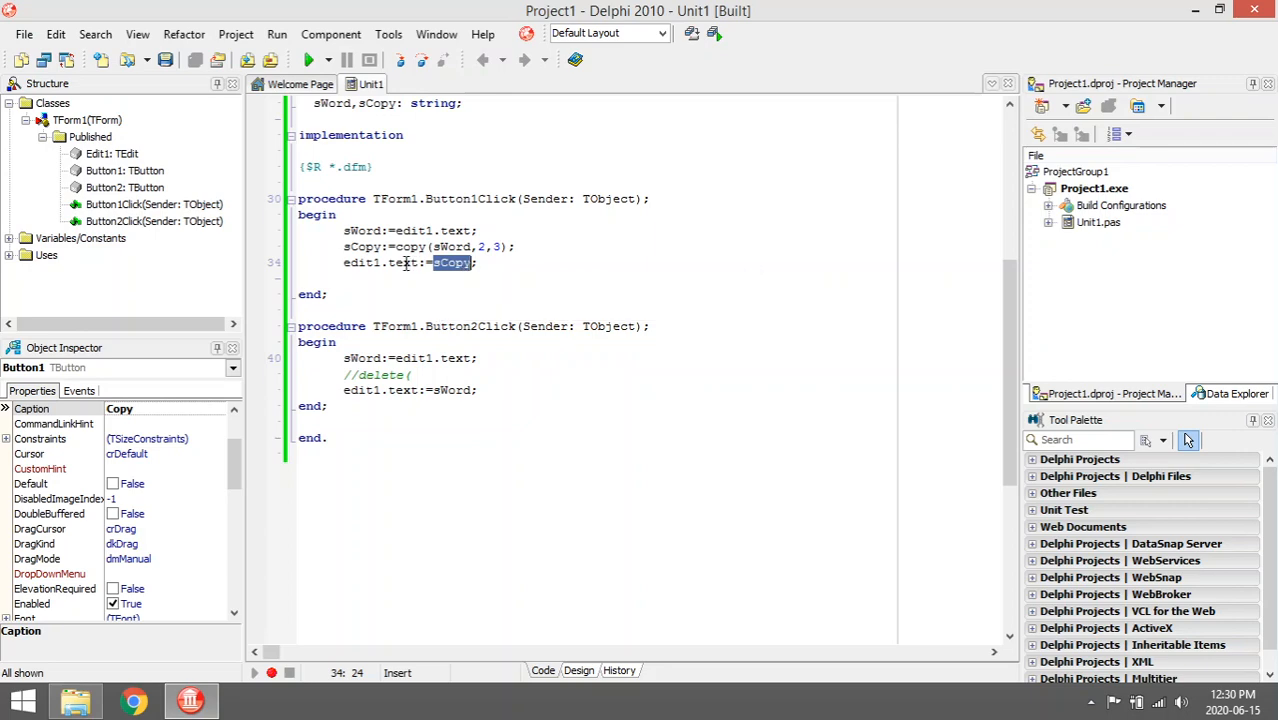
click(314, 60)
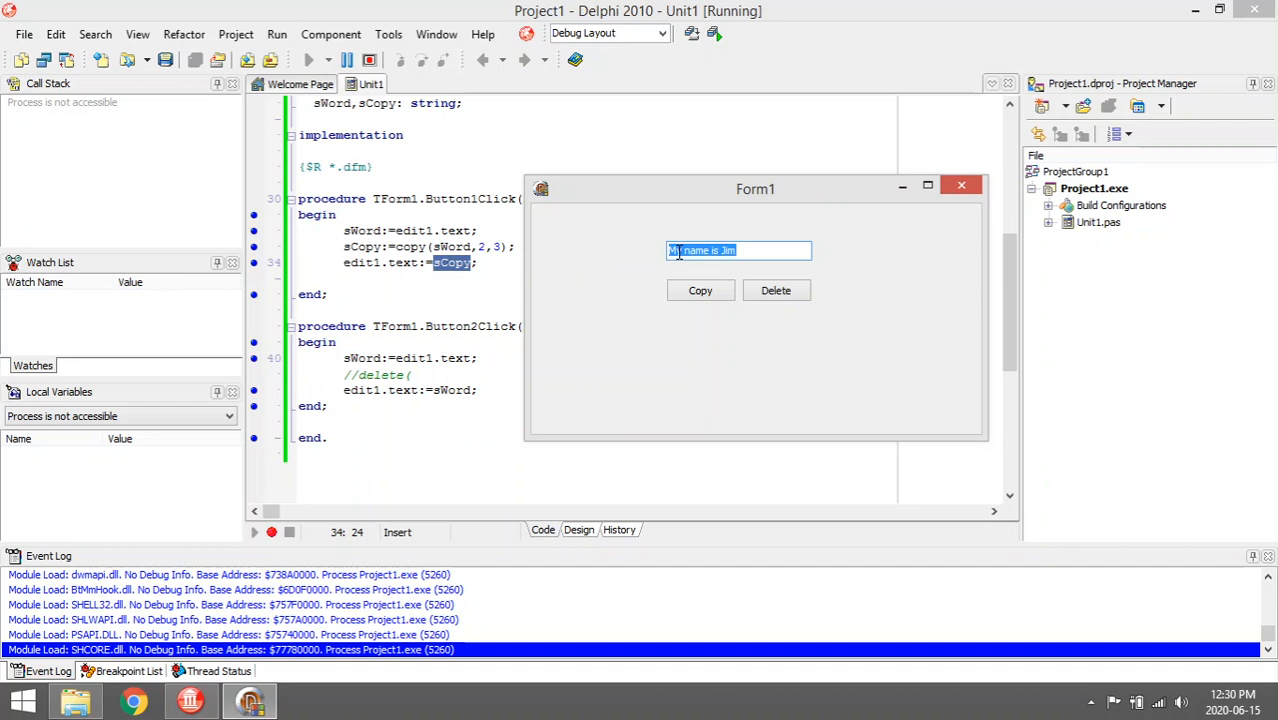
Try the Copy action on 'My name is Jim' in the running form, then return to the code
click(676, 250)
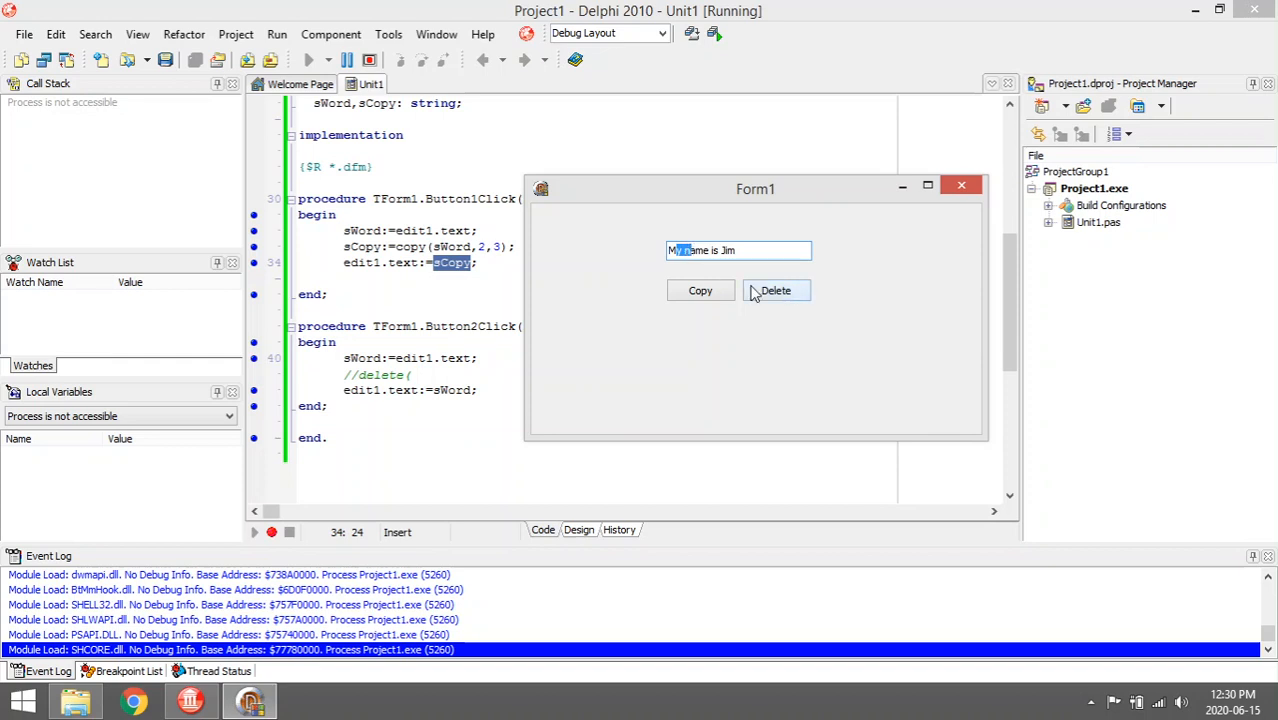
mouse_move(676, 350)
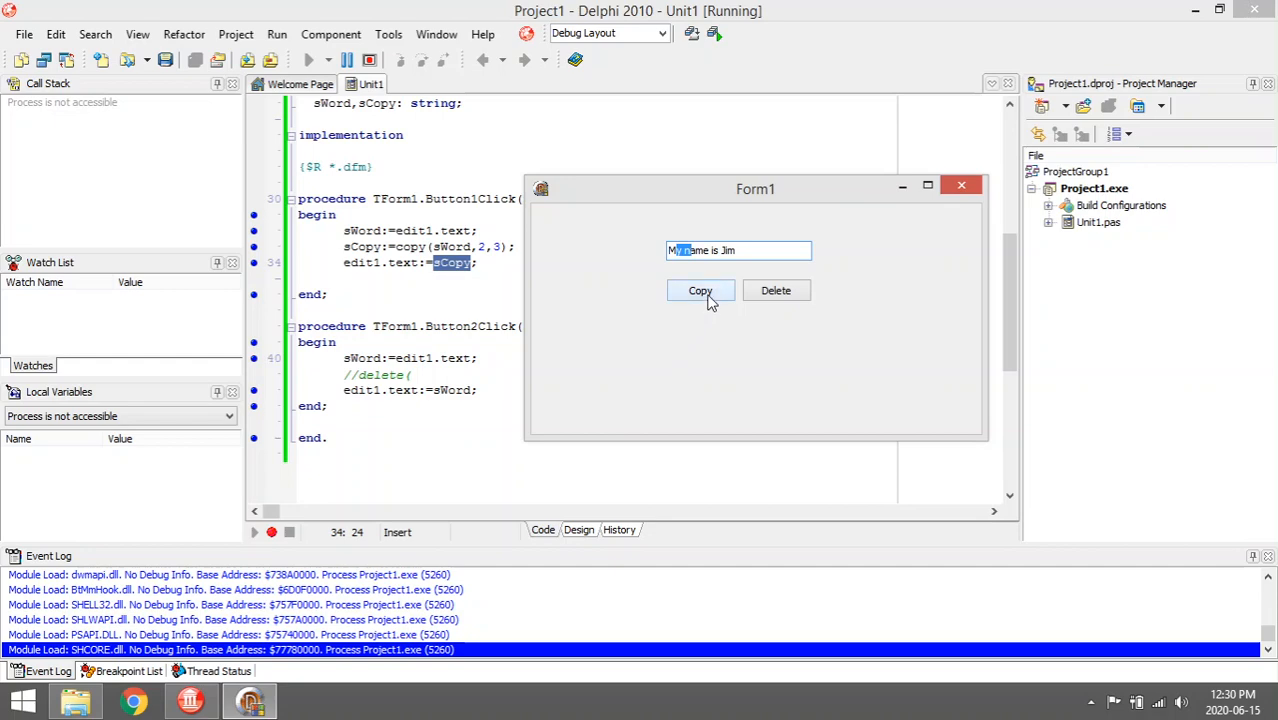
click(776, 290)
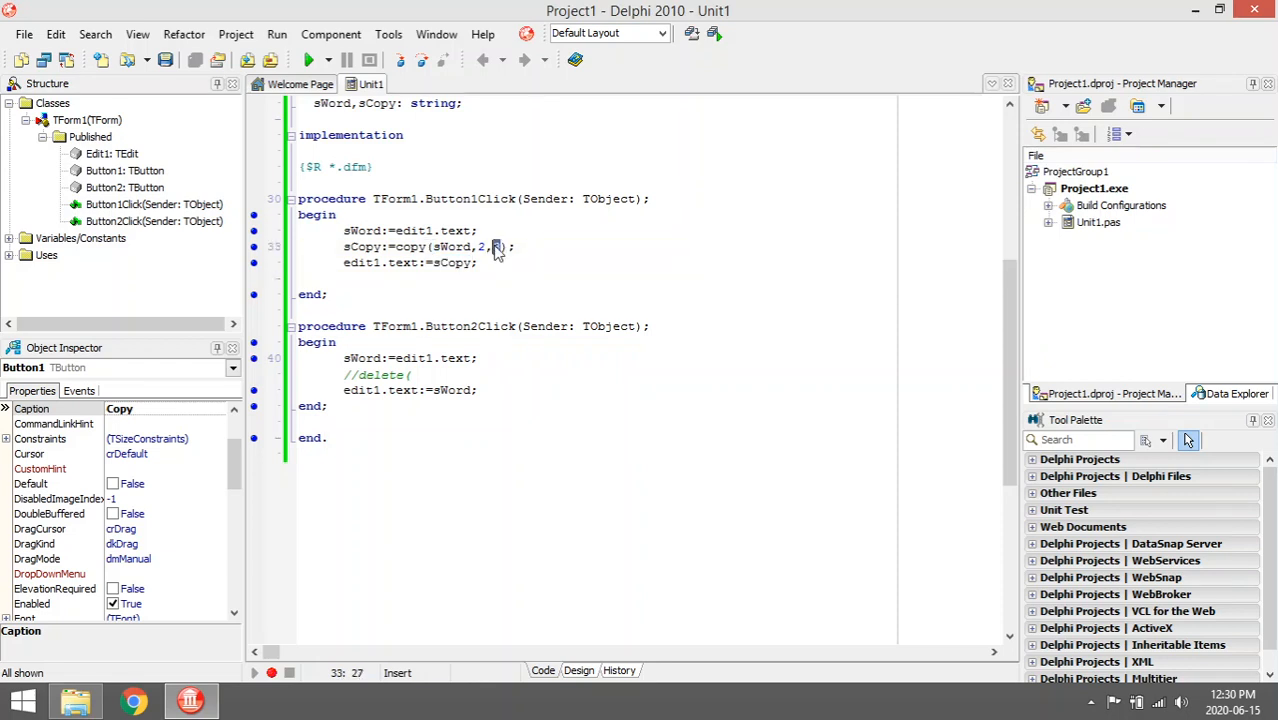
Change the Copy handler to copy(sWord,2,1) and start a delete( call in Button2Click
text(1)
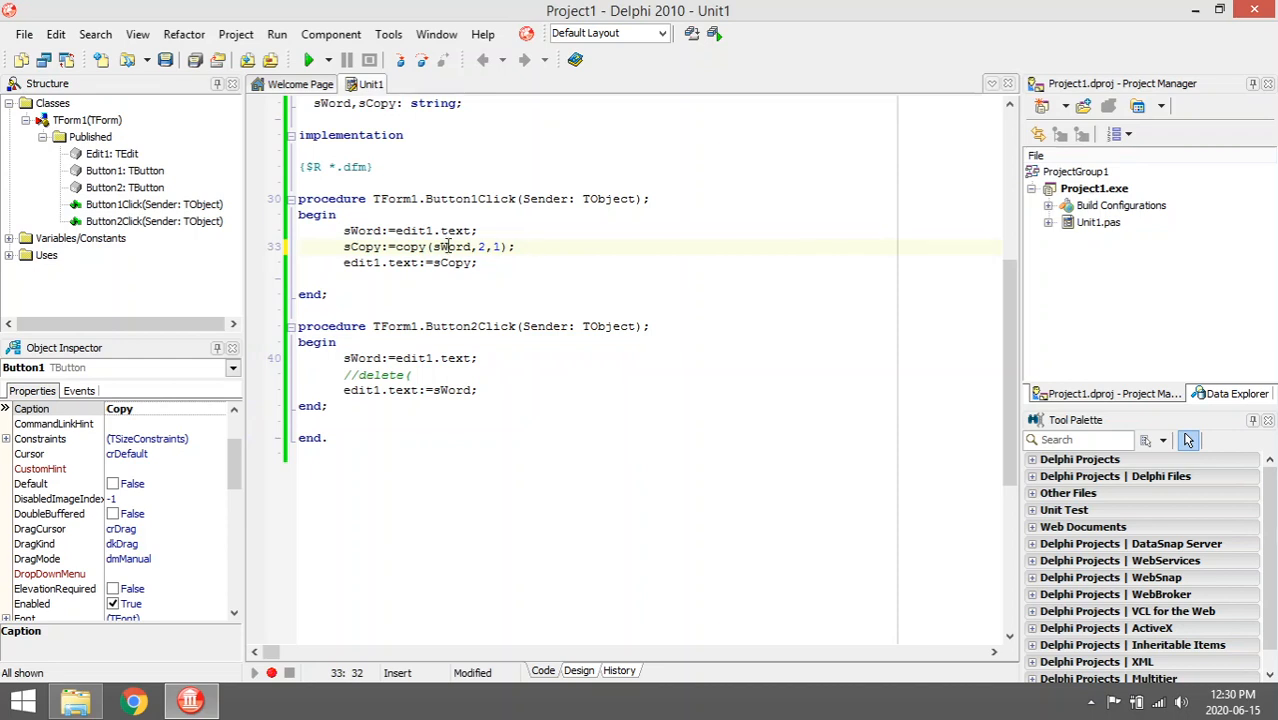
double_click(410, 246)
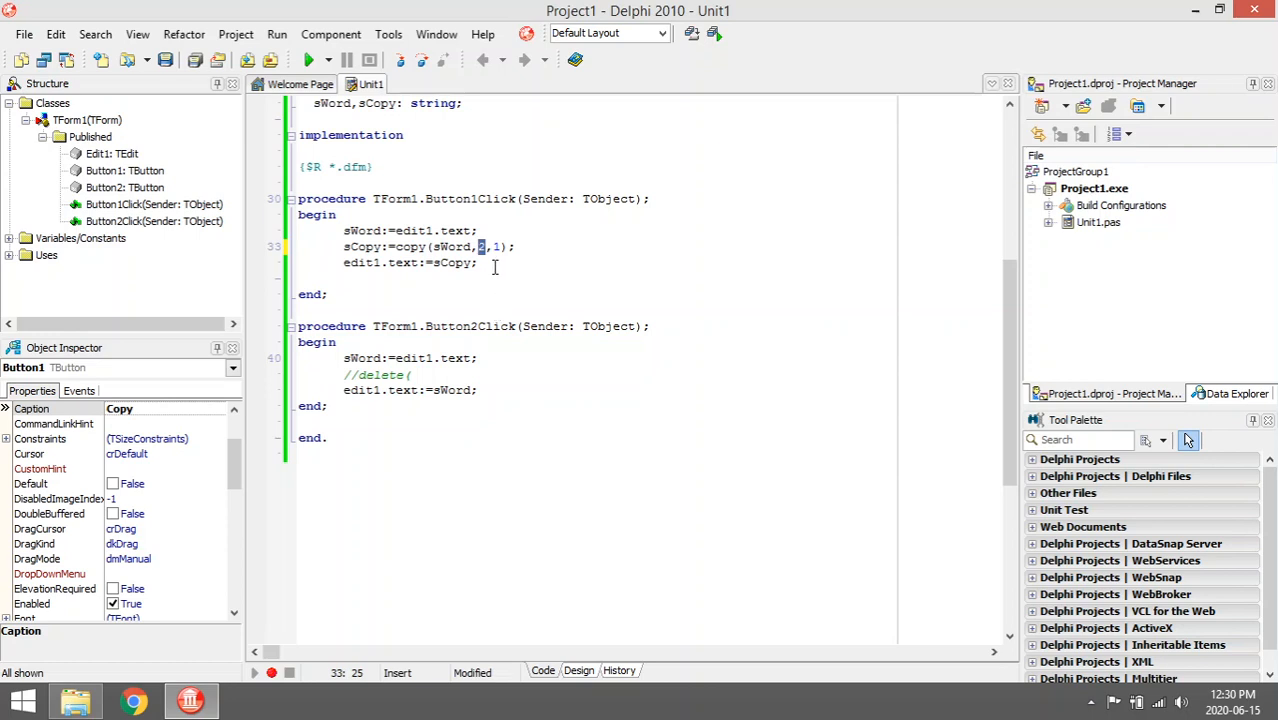
mouse_move(508, 264)
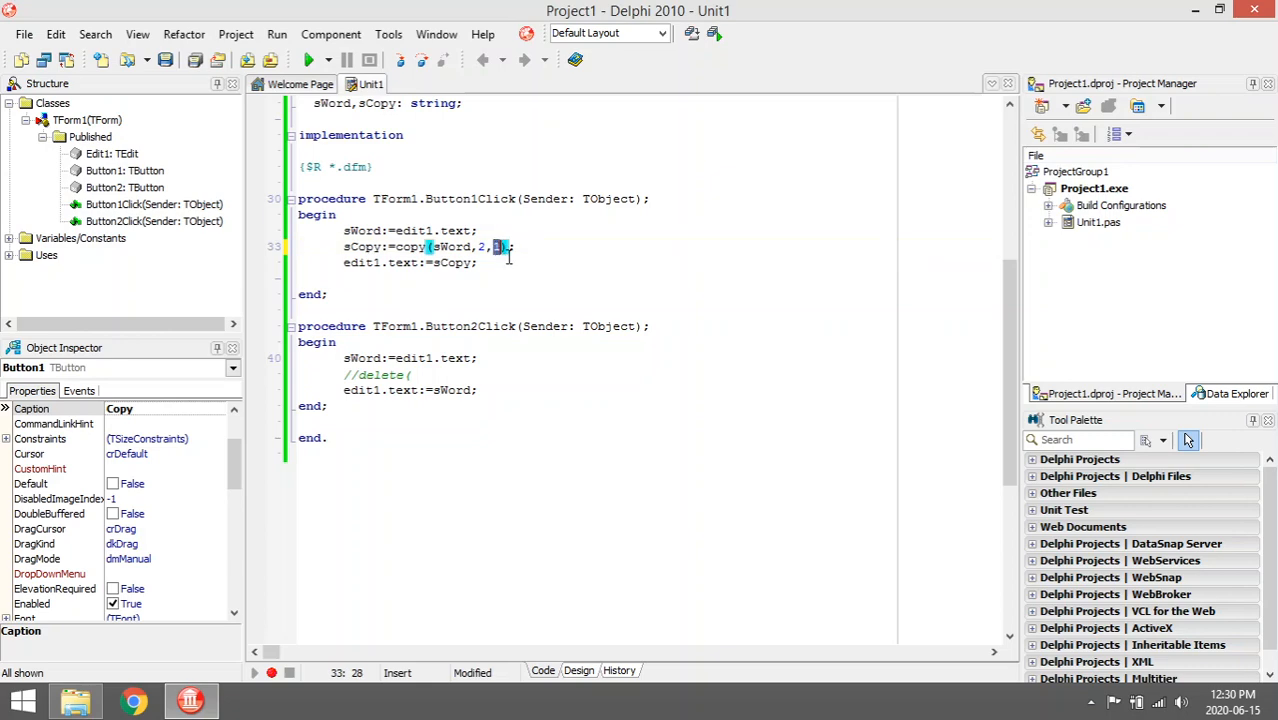
click(312, 60)
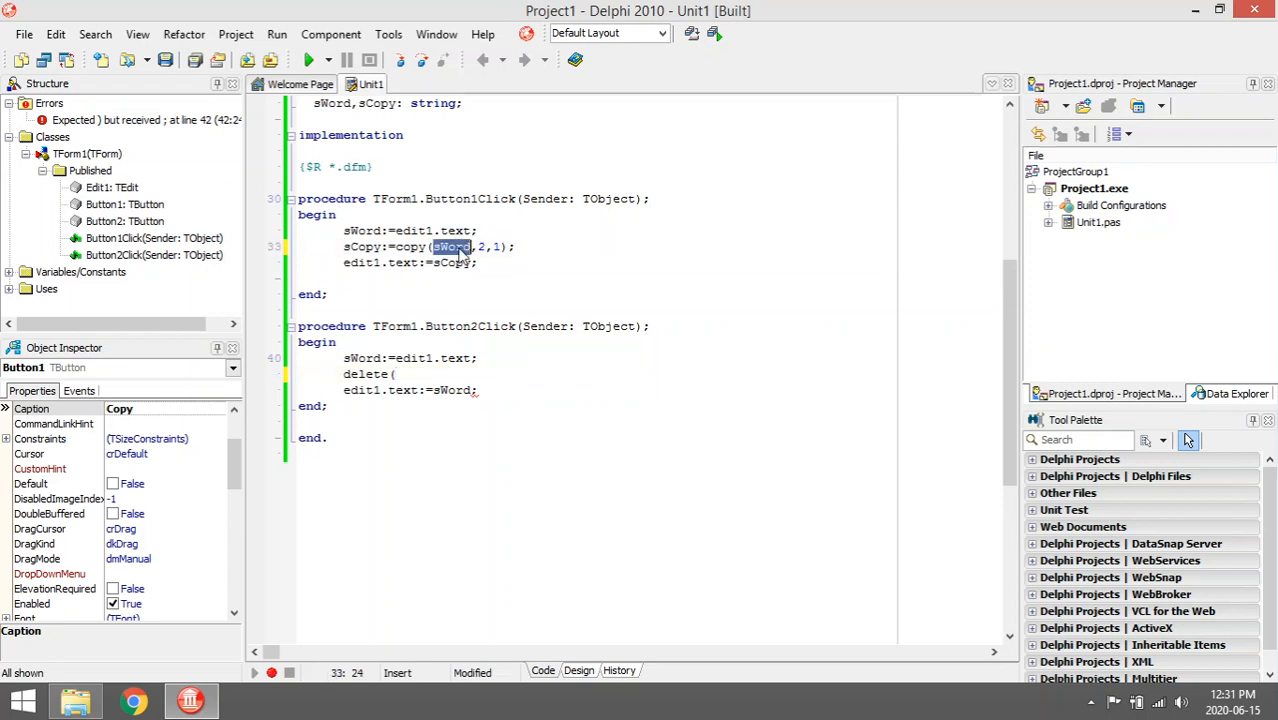
Finish the Button2Click line as delete(sWord,2,2); clearing the parenthesis error
text(sWord)
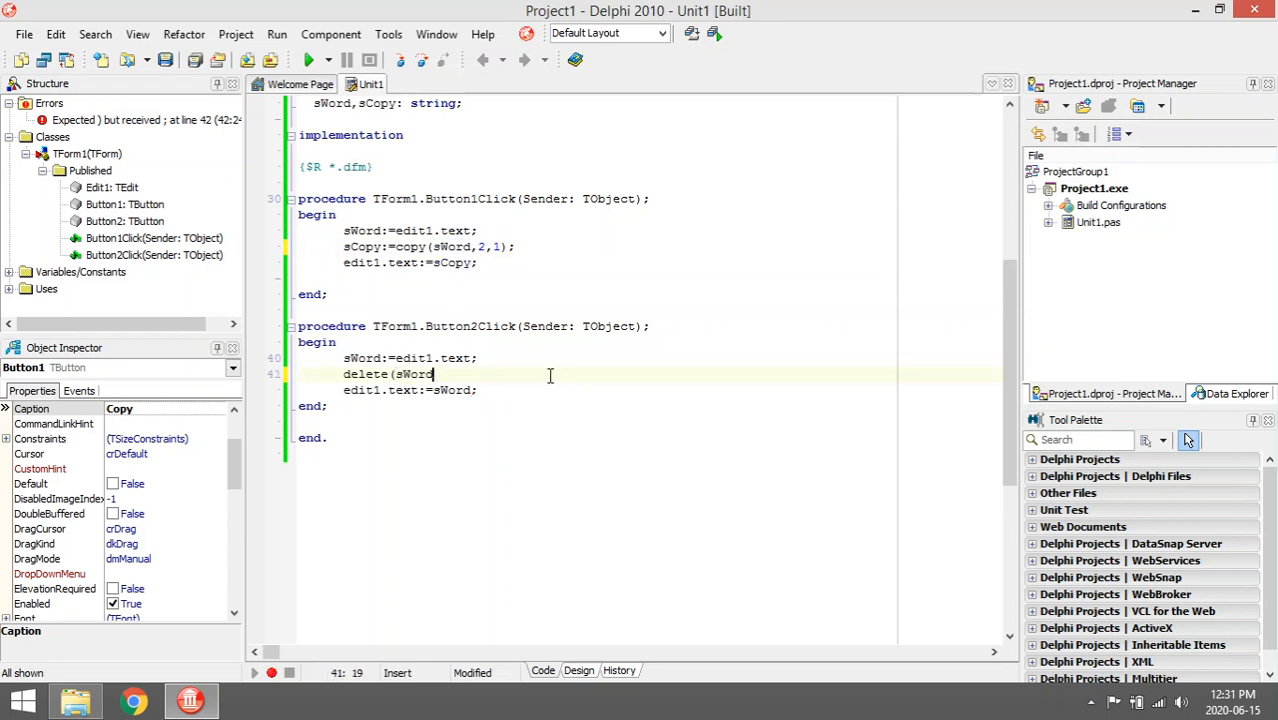
text(,)
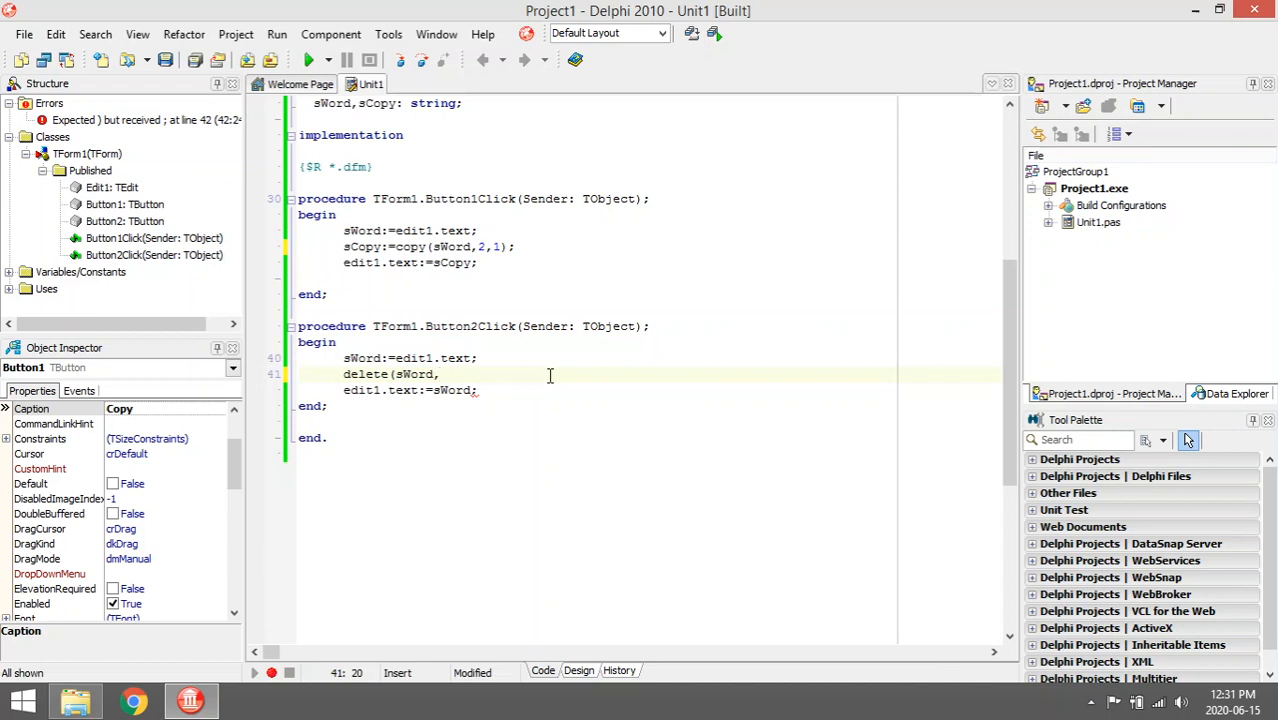
text(2)
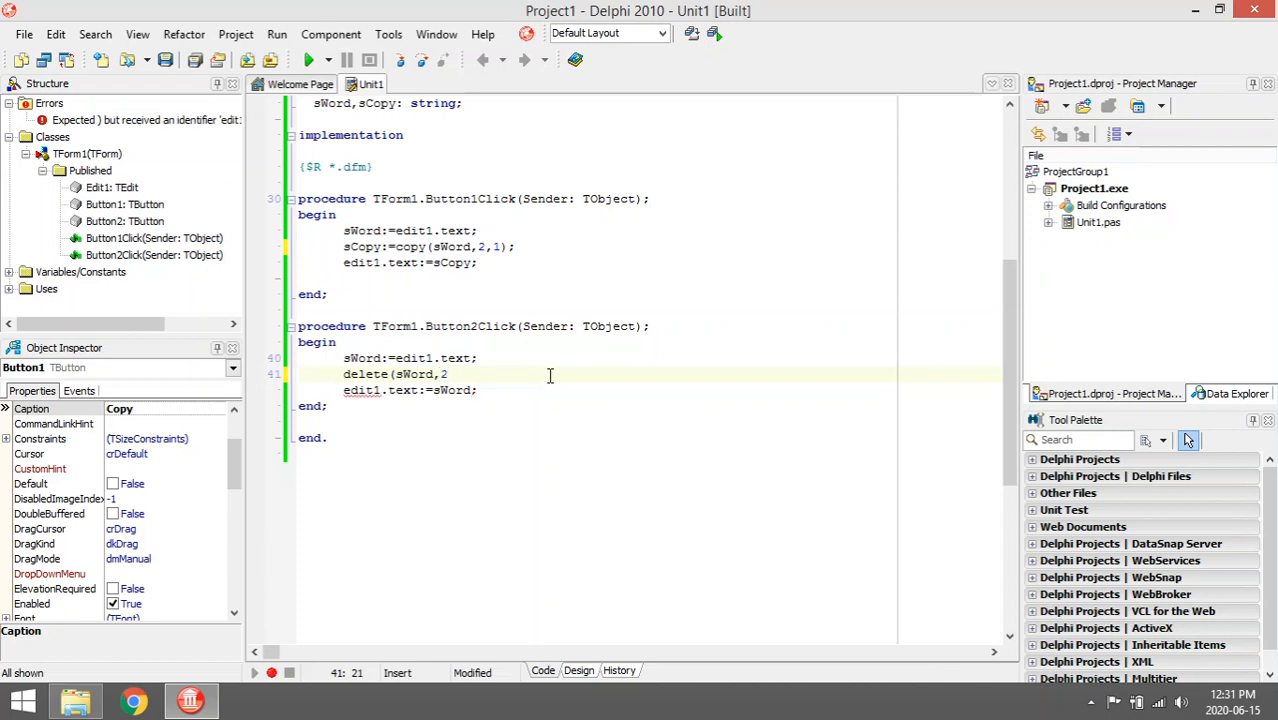
text(,)
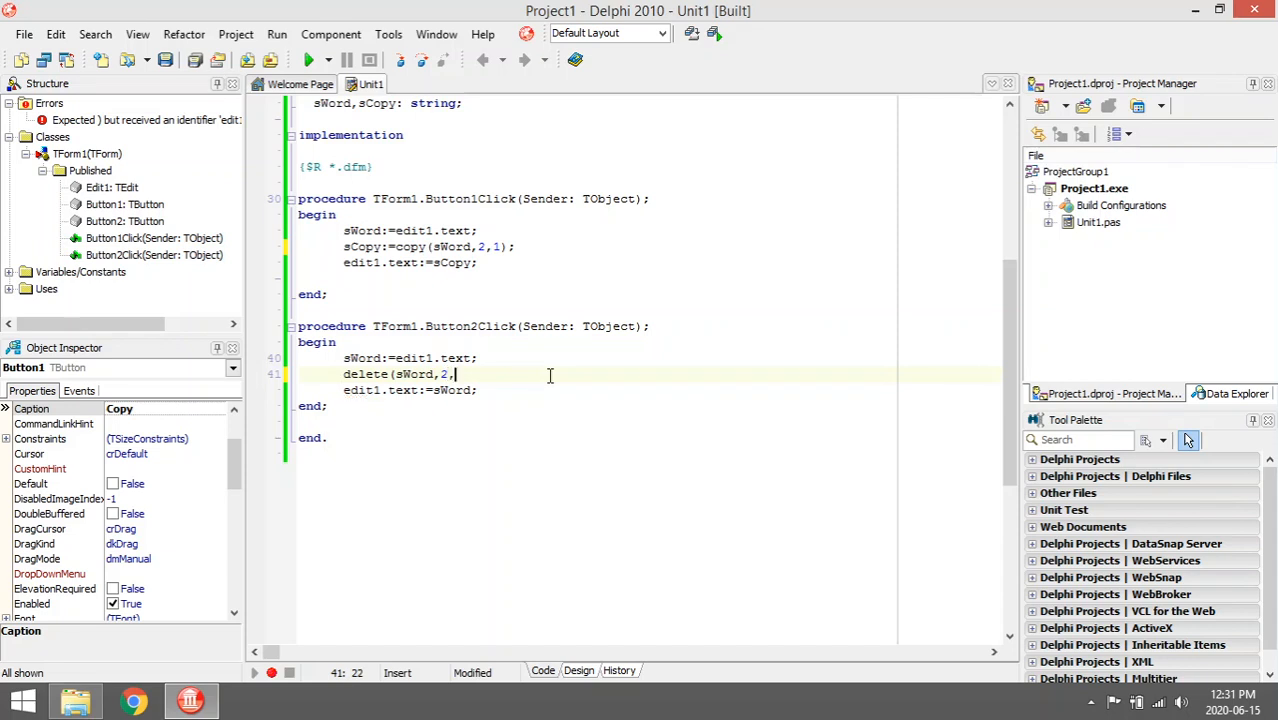
text(2)
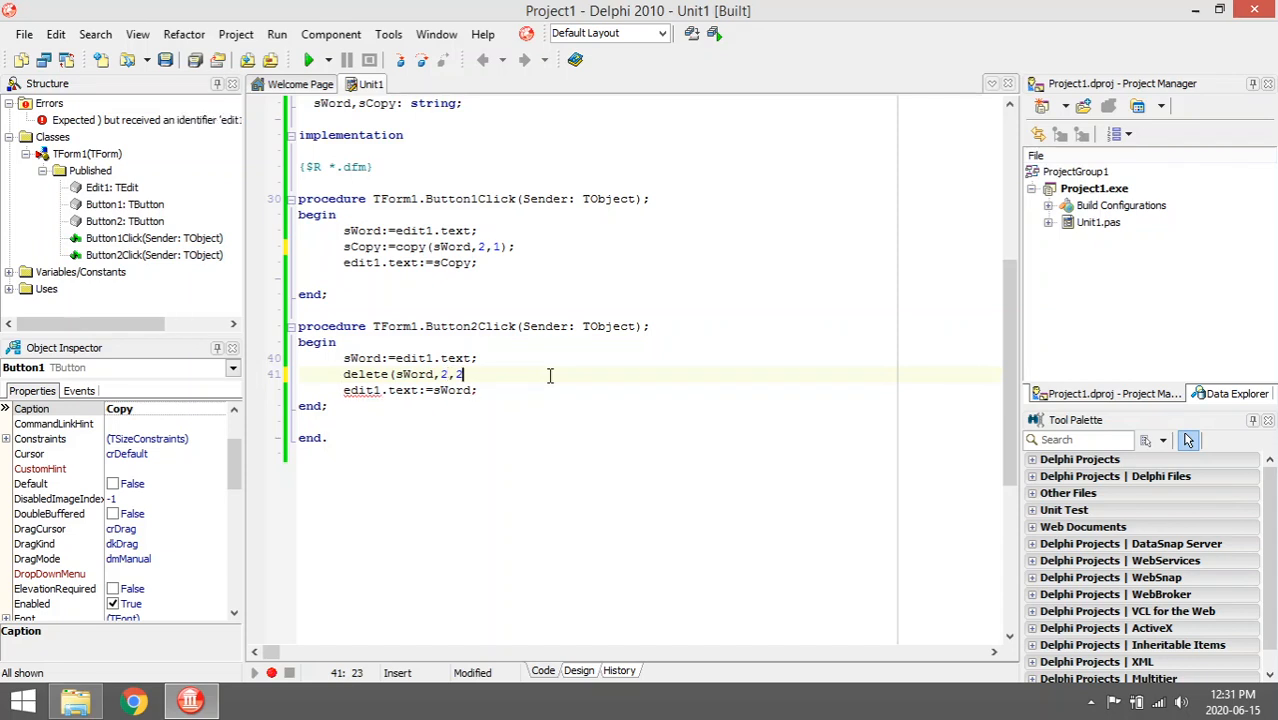
text())
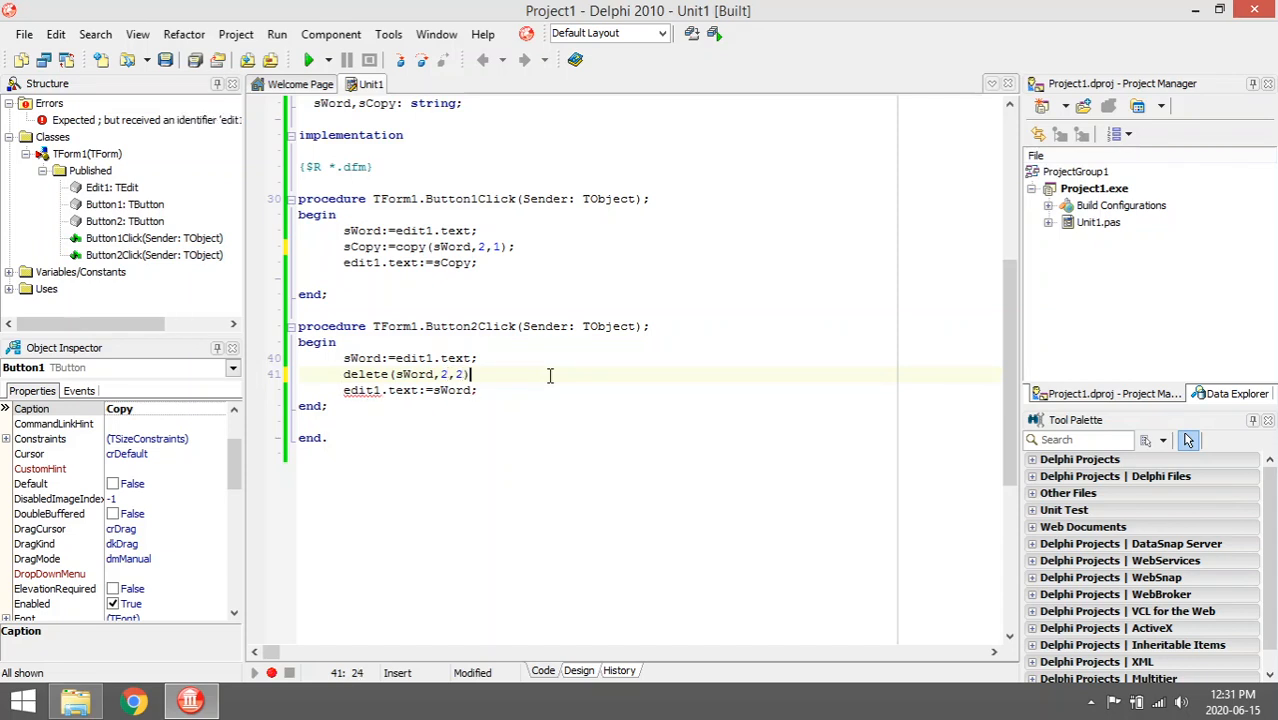
text(;)
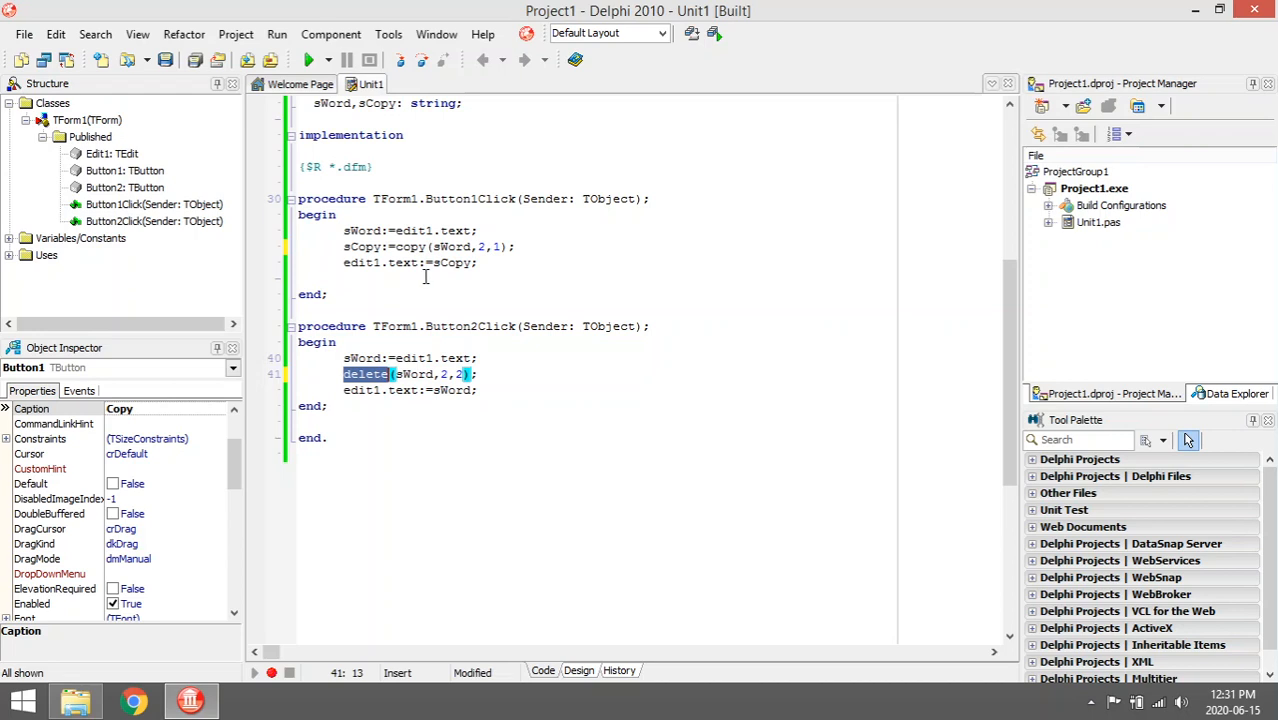
click(480, 374)
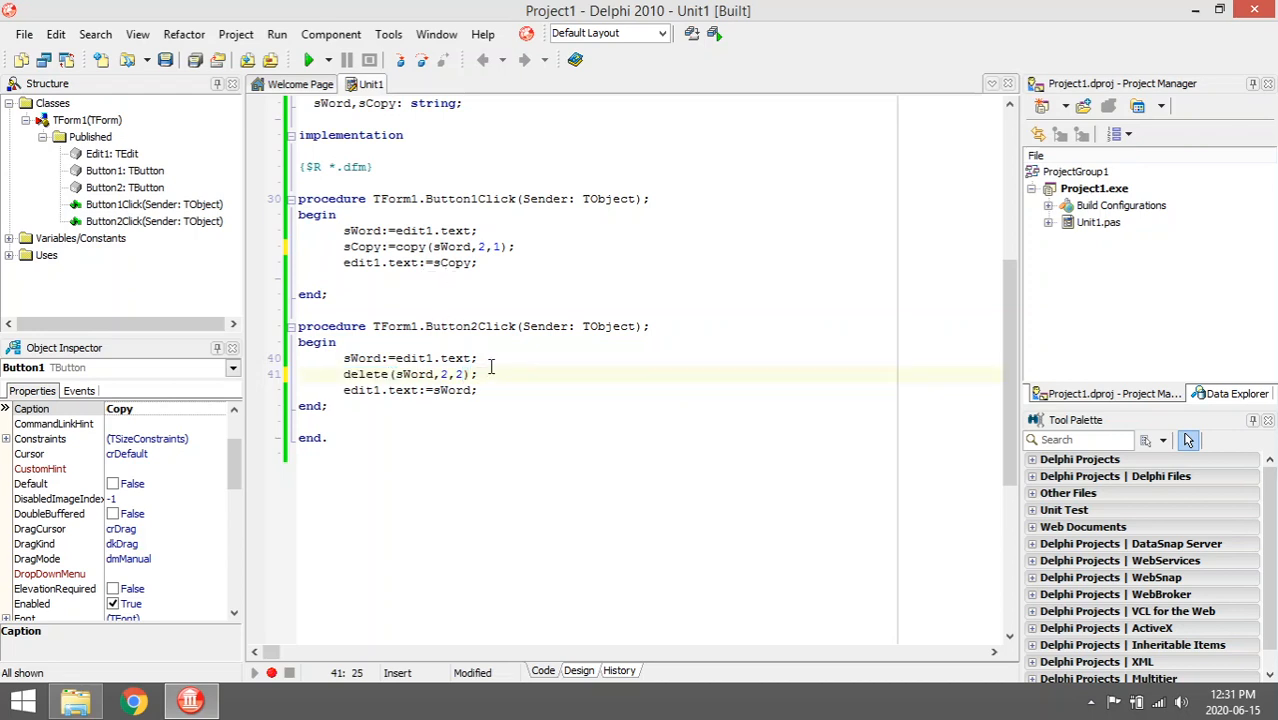
click(344, 374)
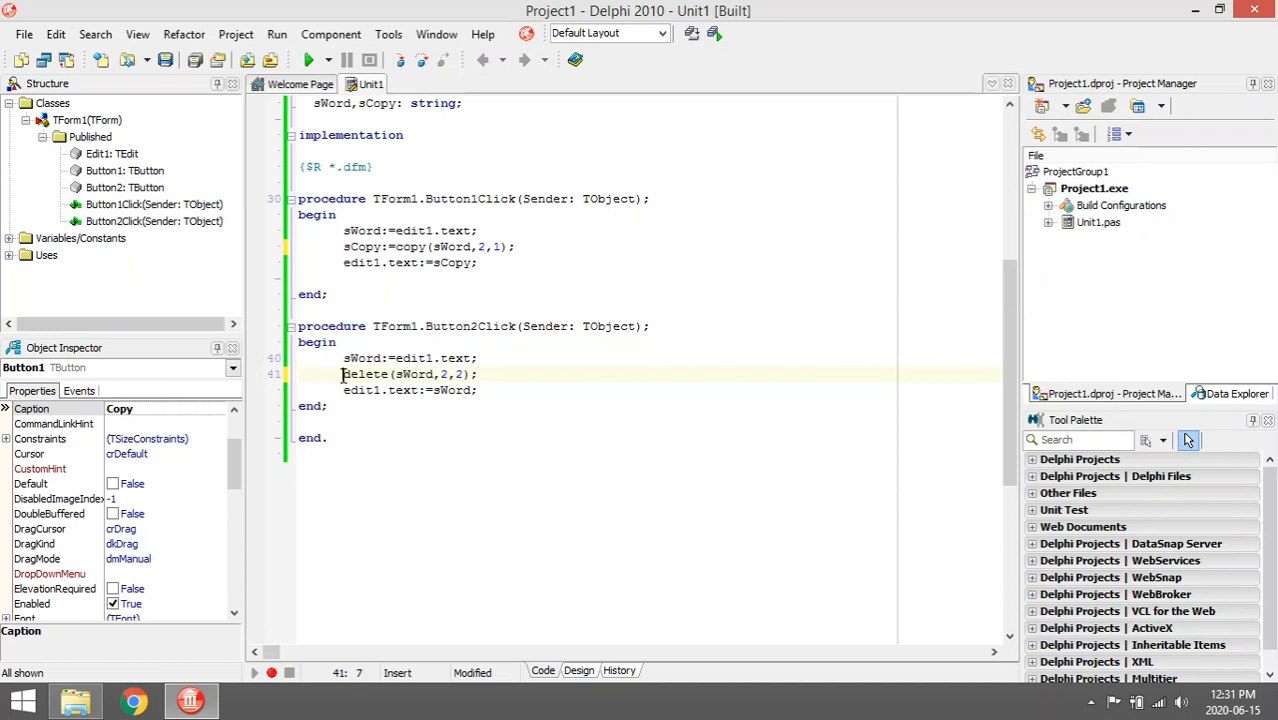
click(478, 374)
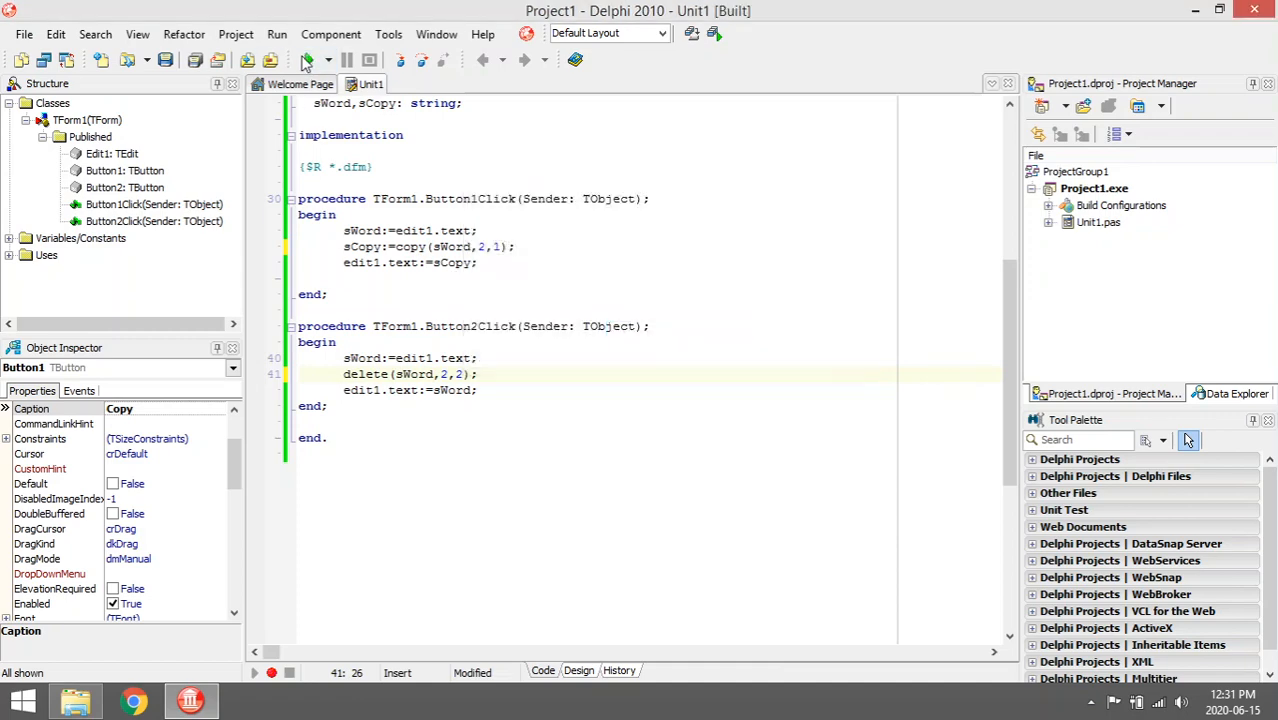
Run the form and confirm Delete turns 'My name is Jim' into 'Mname is Jim'
click(308, 60)
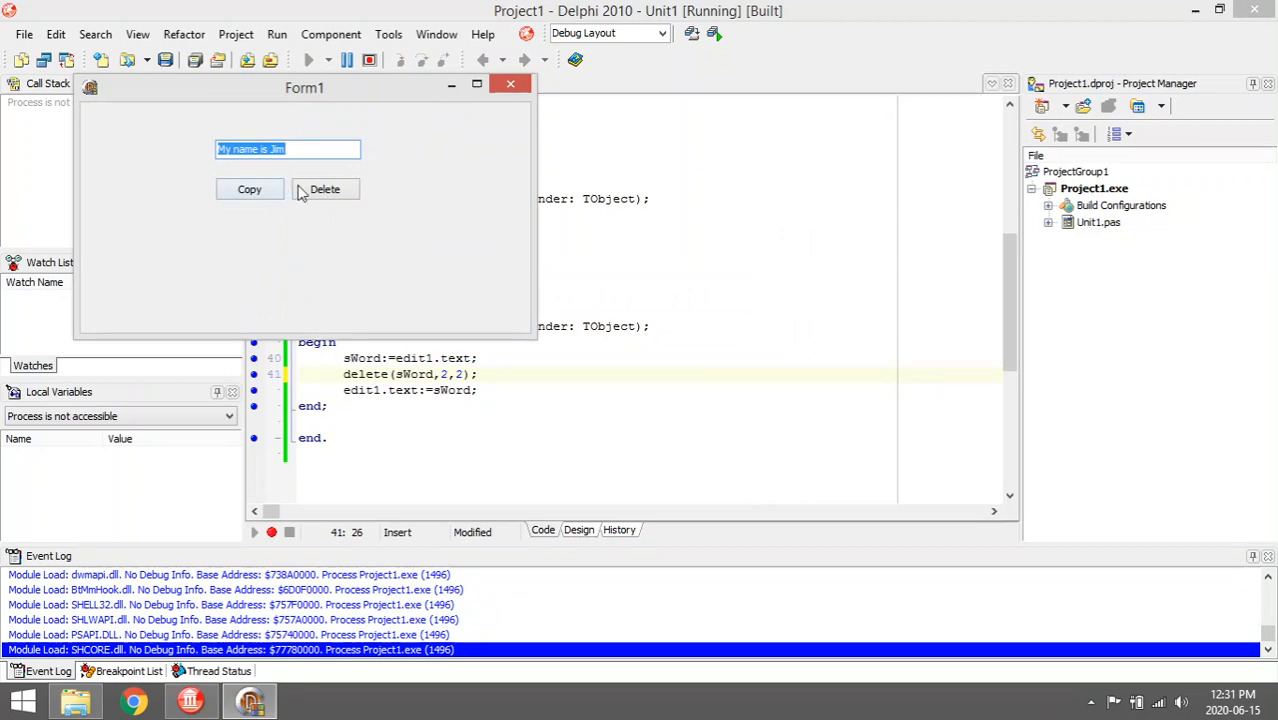
click(324, 188)
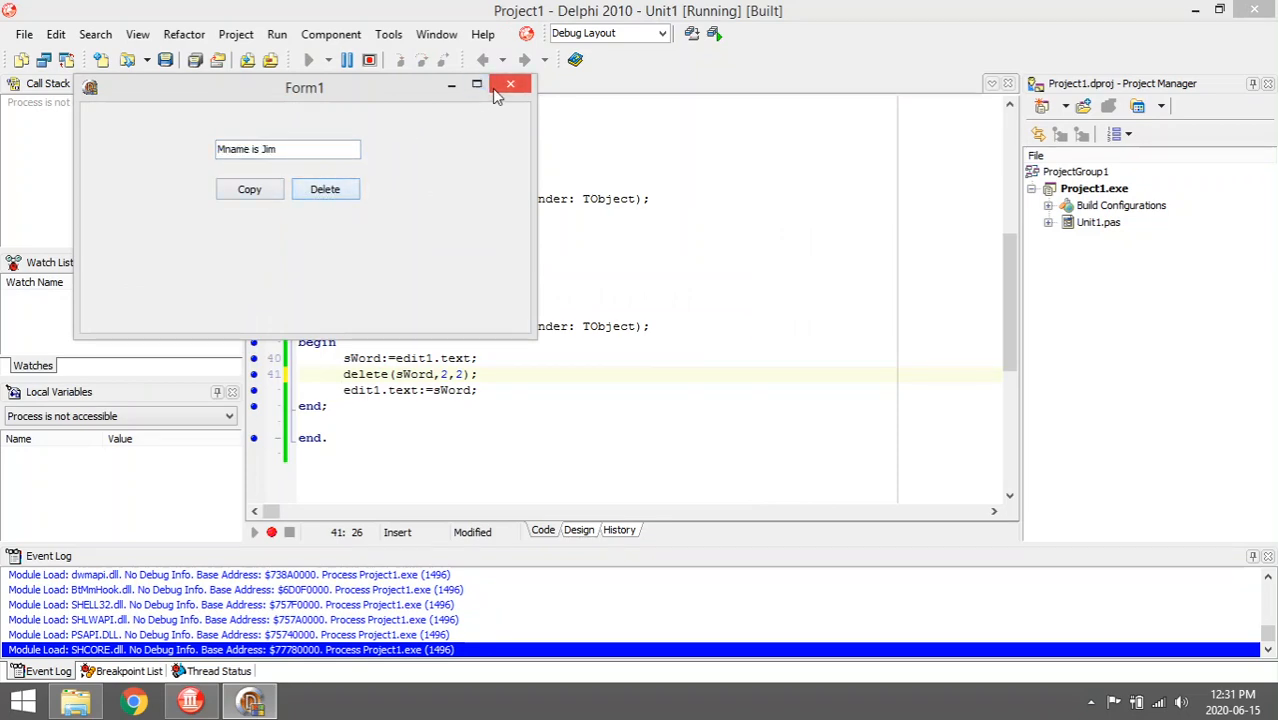
click(510, 84)
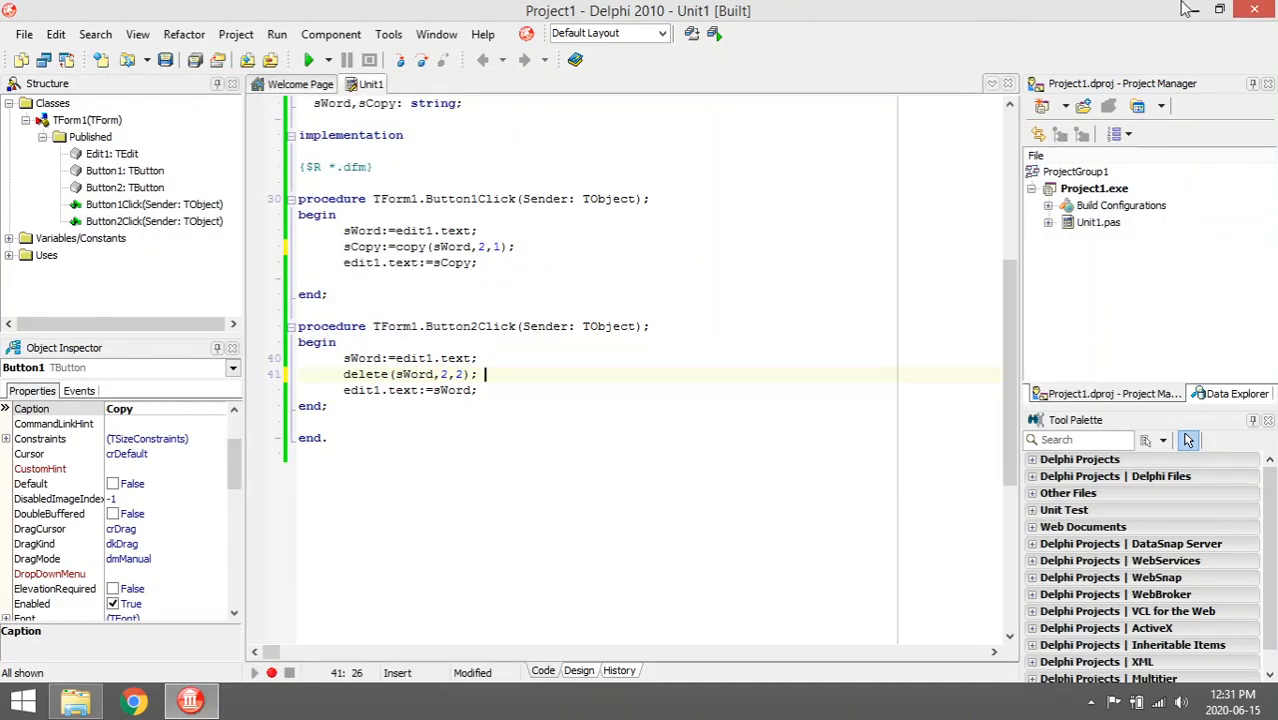
click(310, 60)
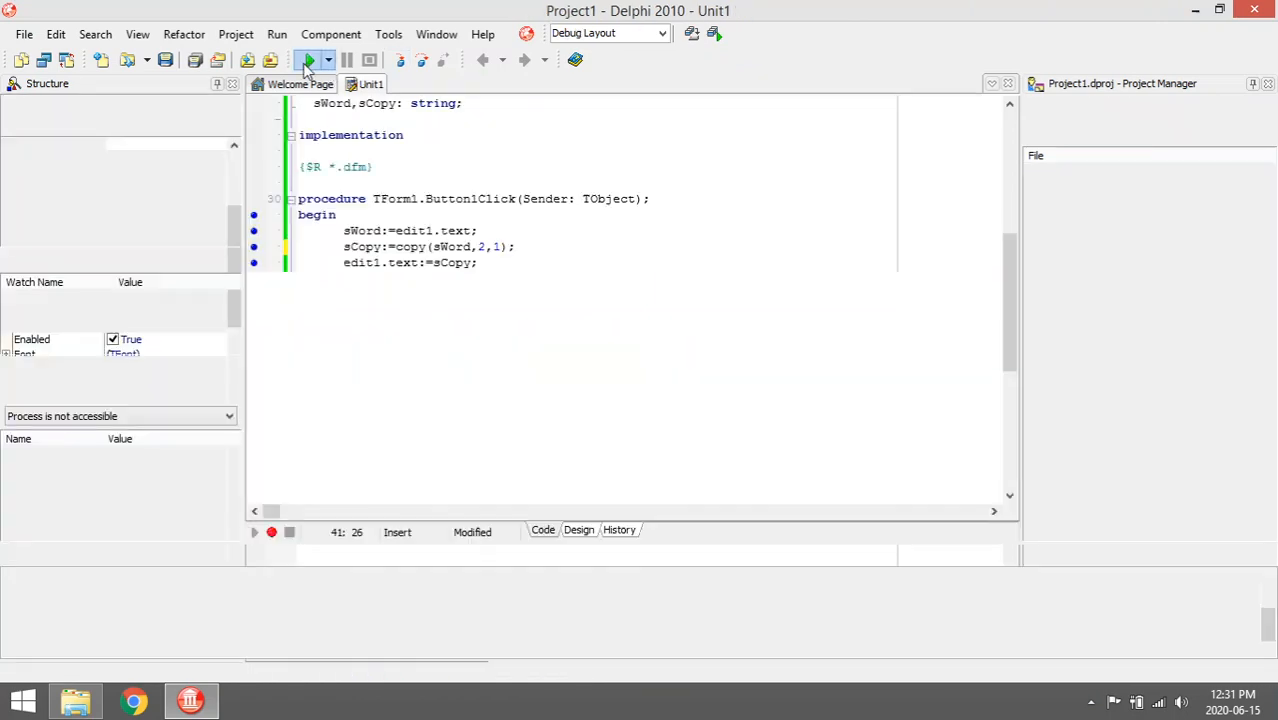
Rerun the form to retest the Delete button, then start another test run
click(310, 60)
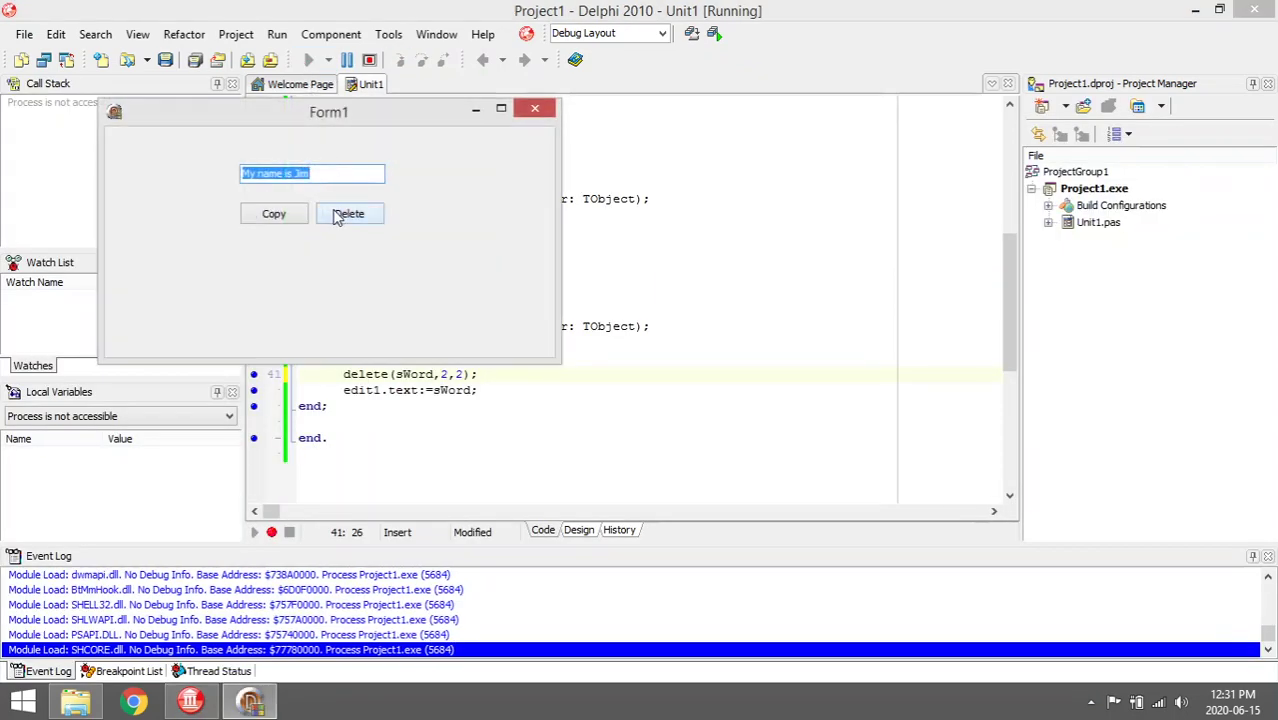
click(348, 212)
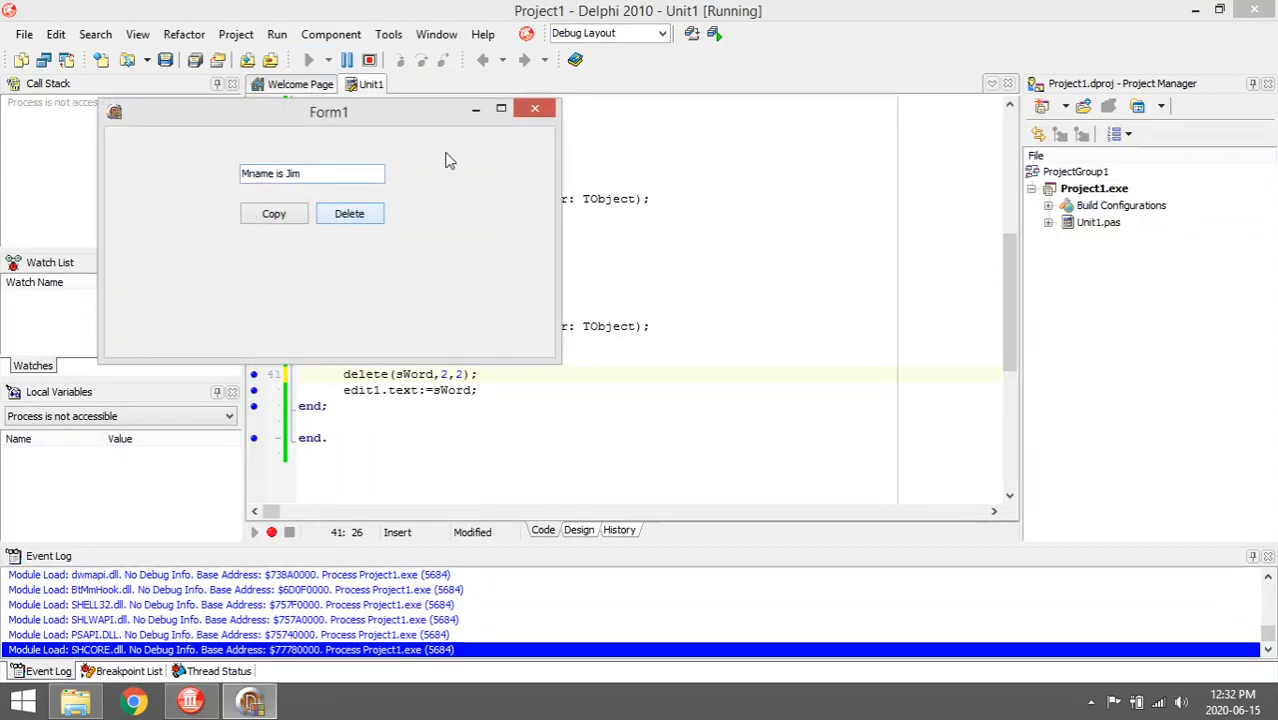
click(534, 108)
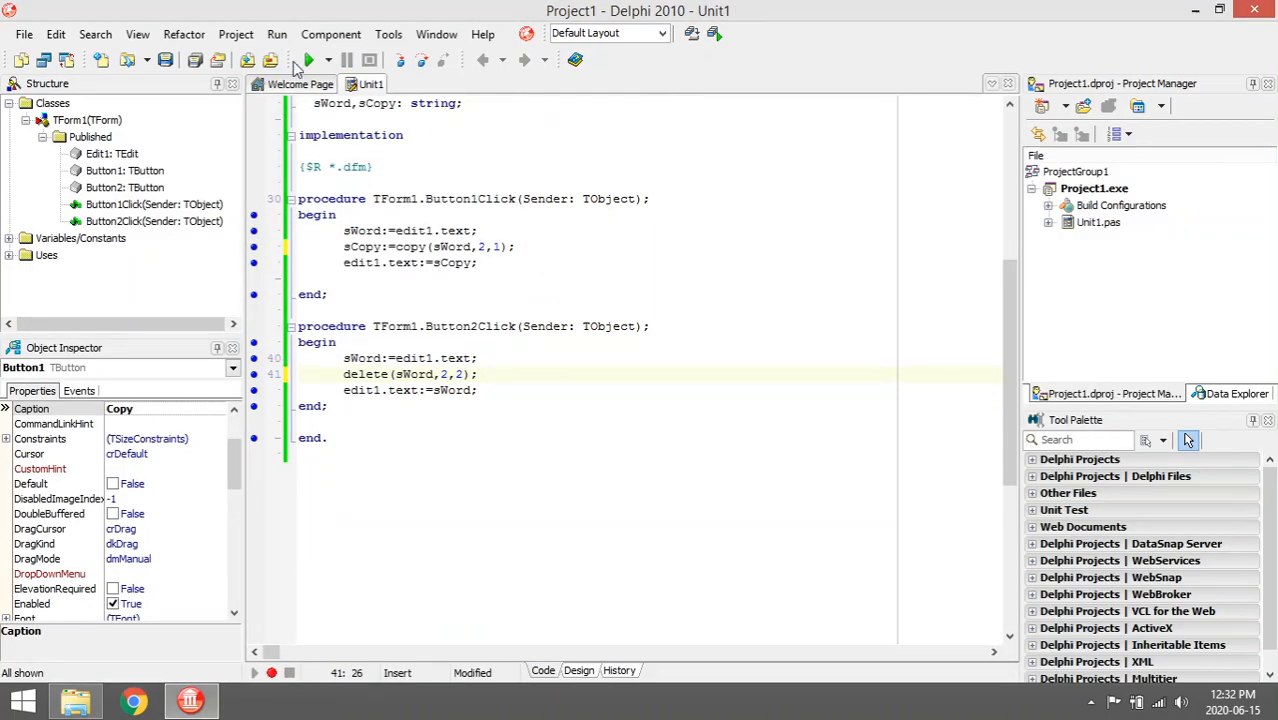
click(312, 60)
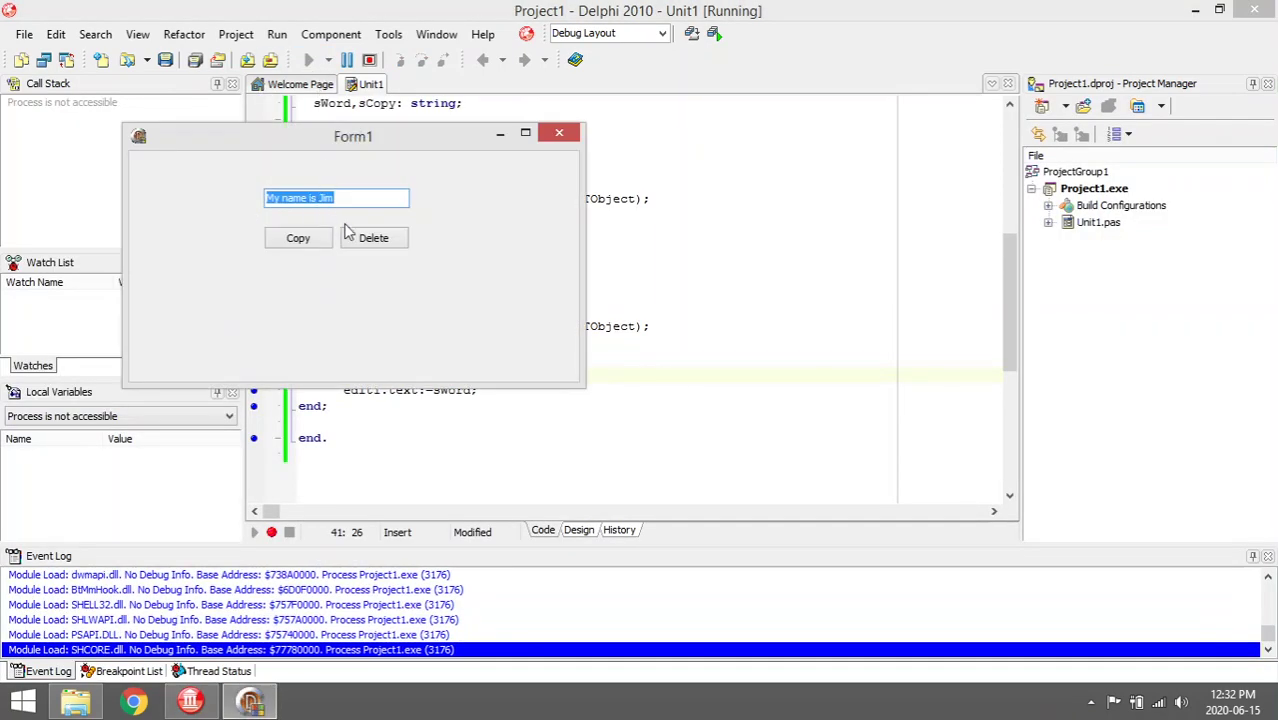